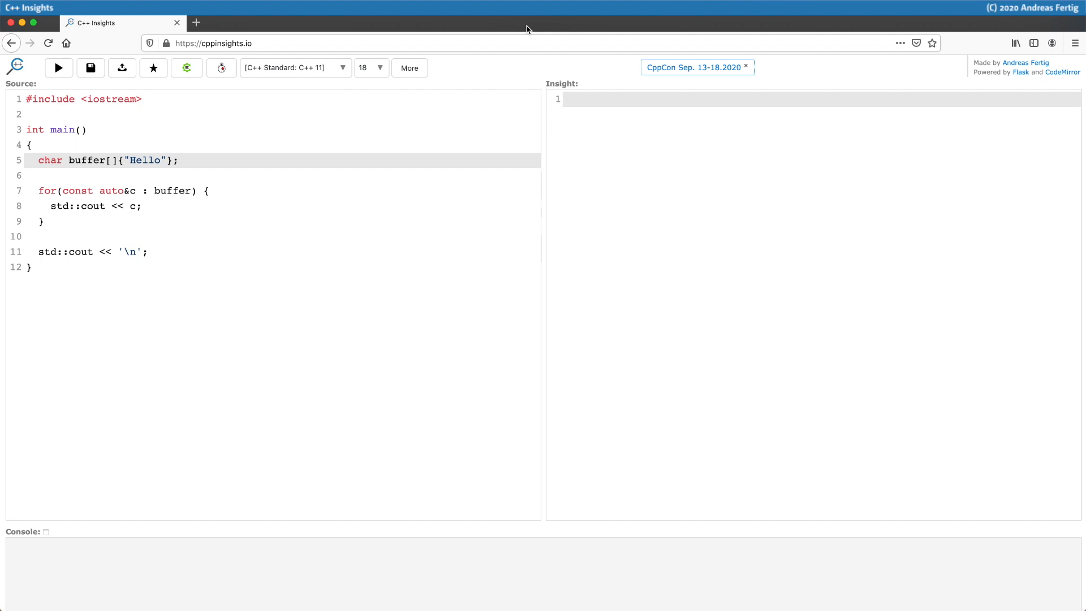
Step: Transform the char-buffer loop and highlight the generated begin/end loop block in the Insight pane
click(178, 160)
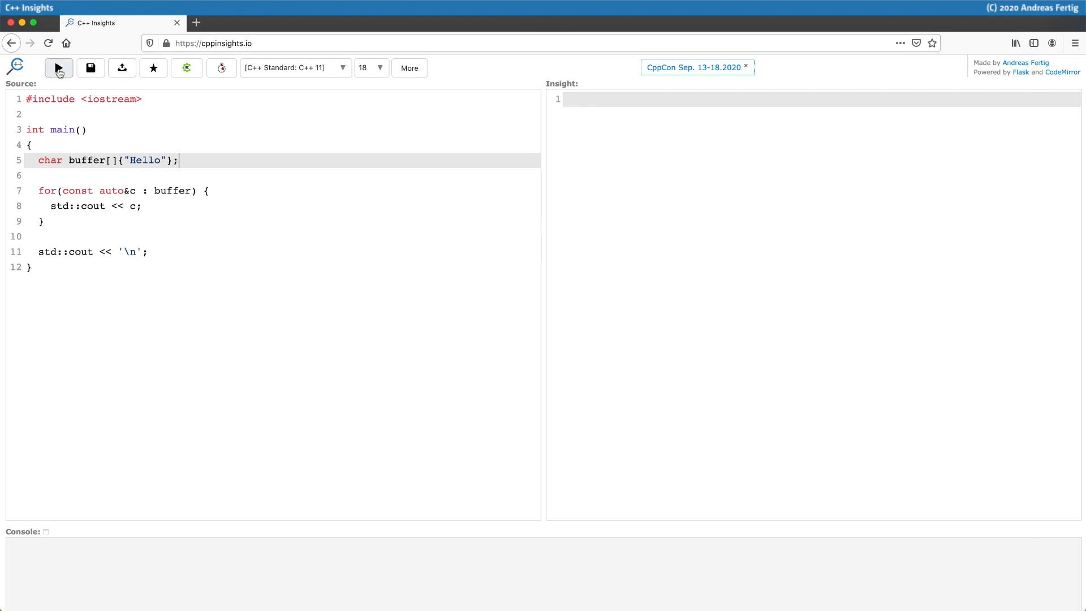
click(59, 68)
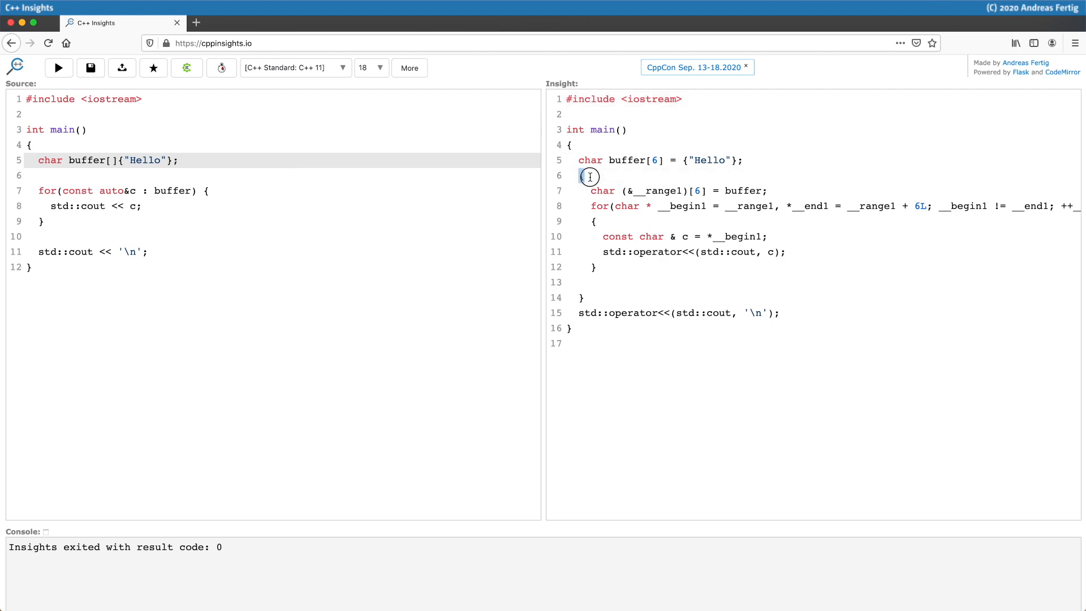
click(575, 299)
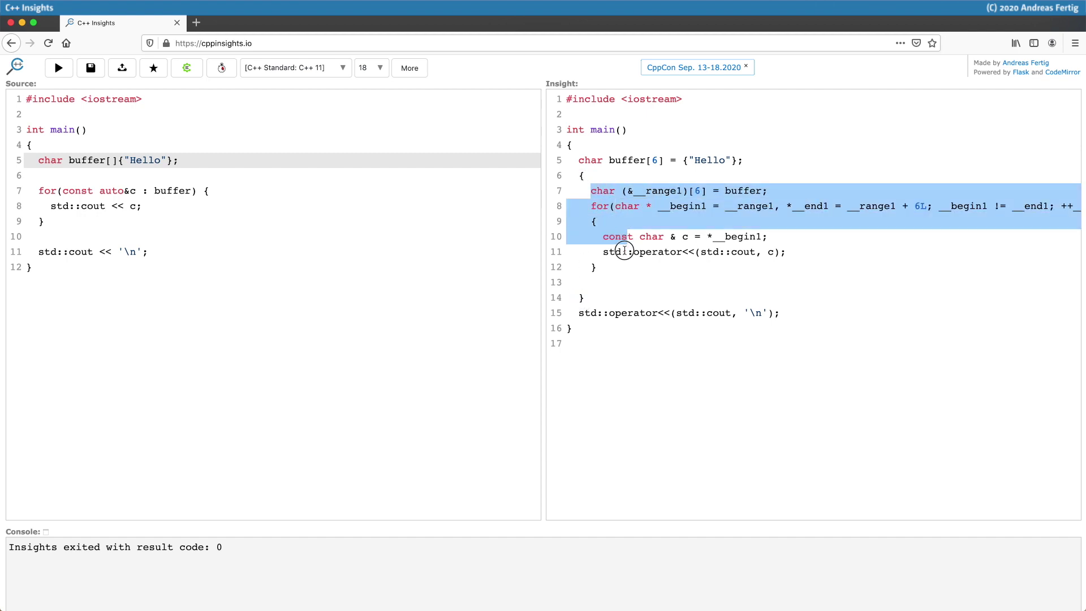
click(624, 268)
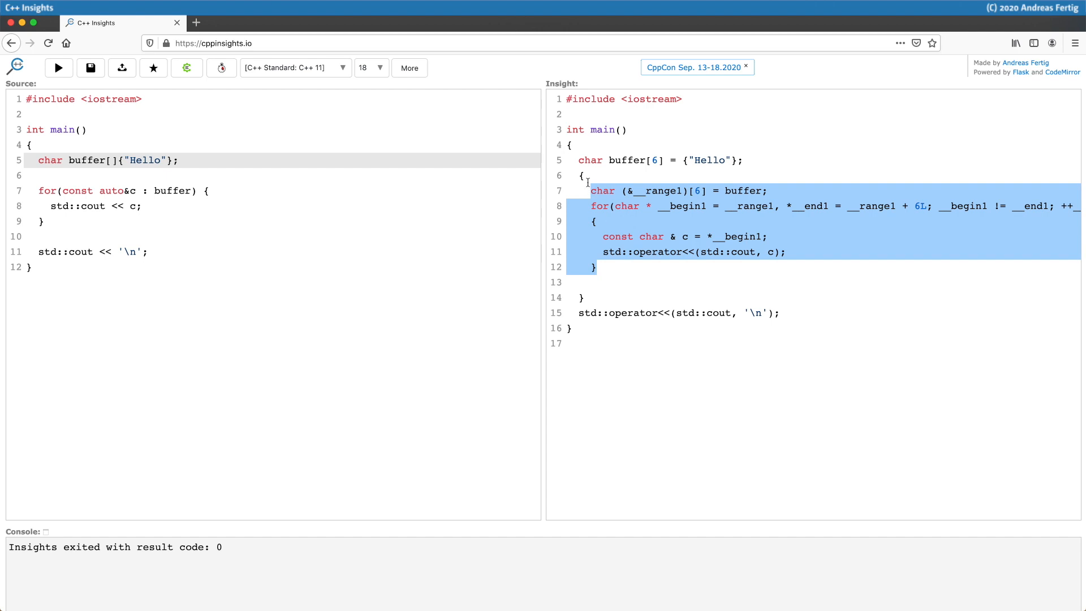
click(584, 175)
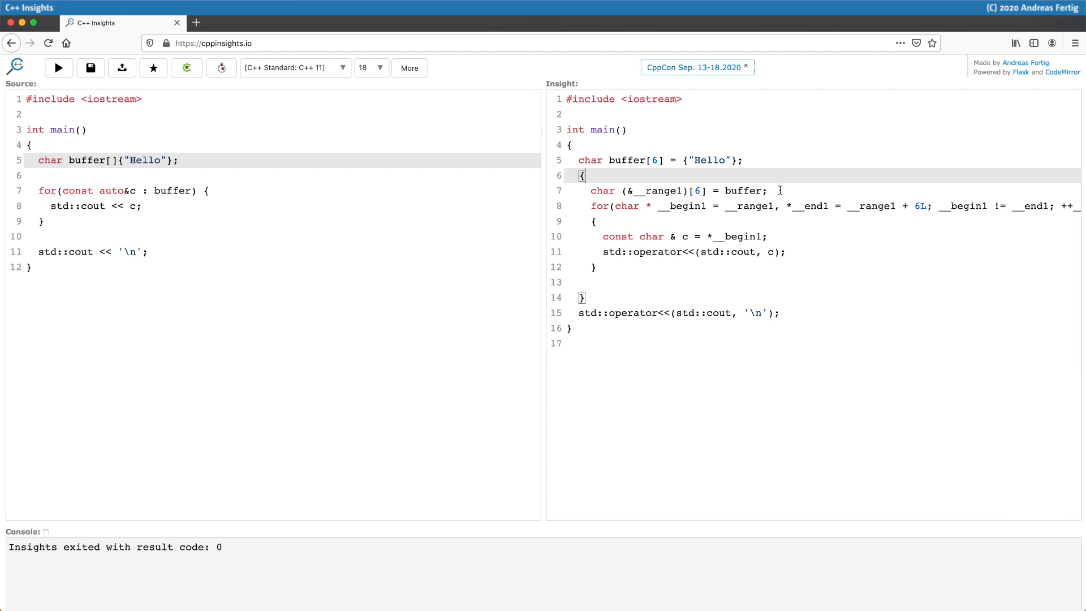
mouse_move(772, 195)
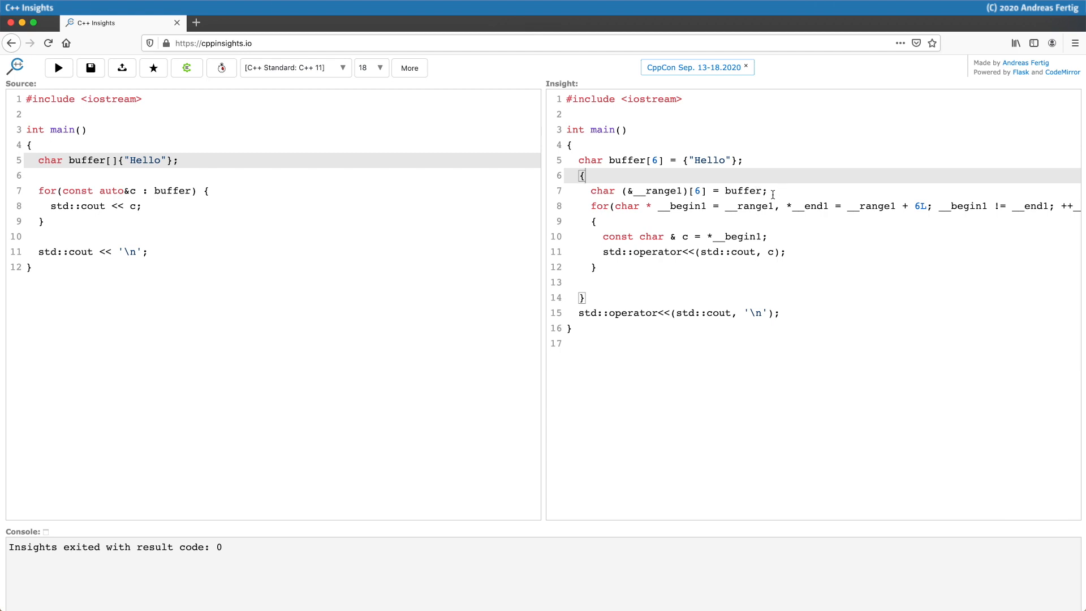
mouse_move(573, 303)
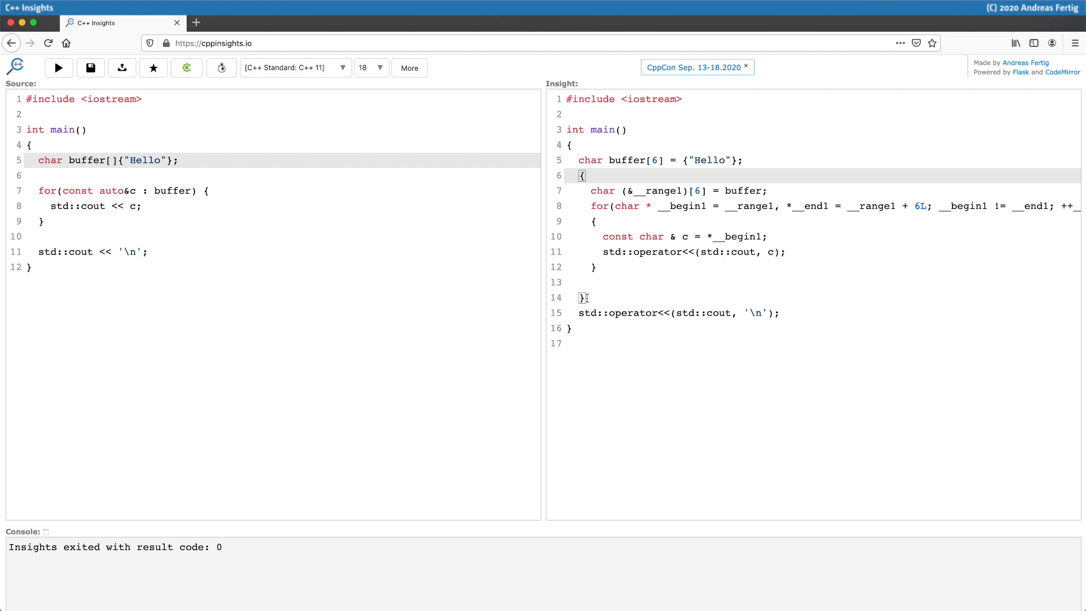
mouse_move(599, 282)
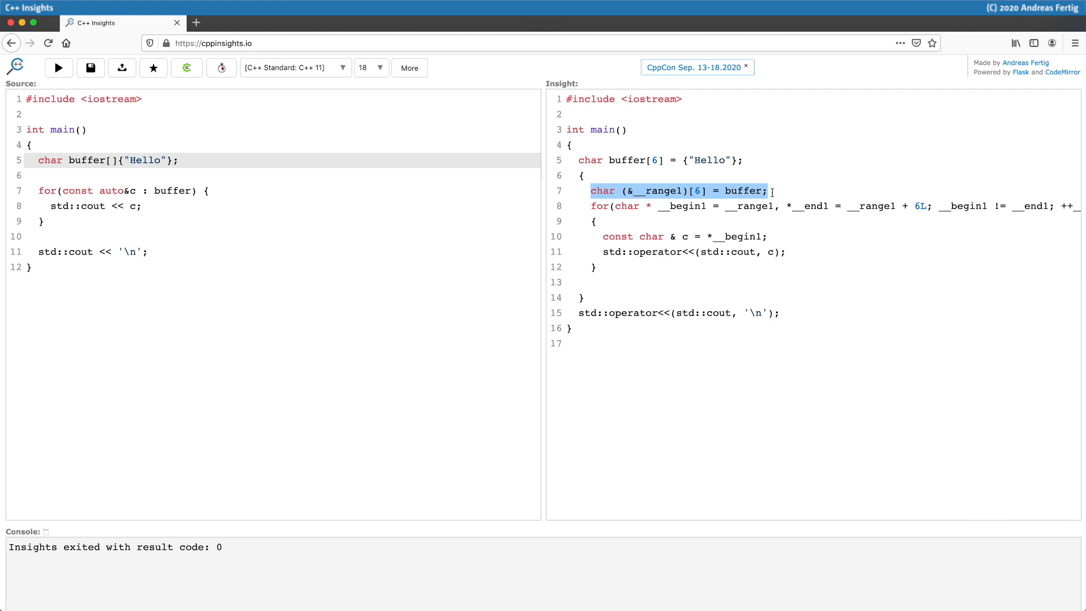
mouse_move(771, 192)
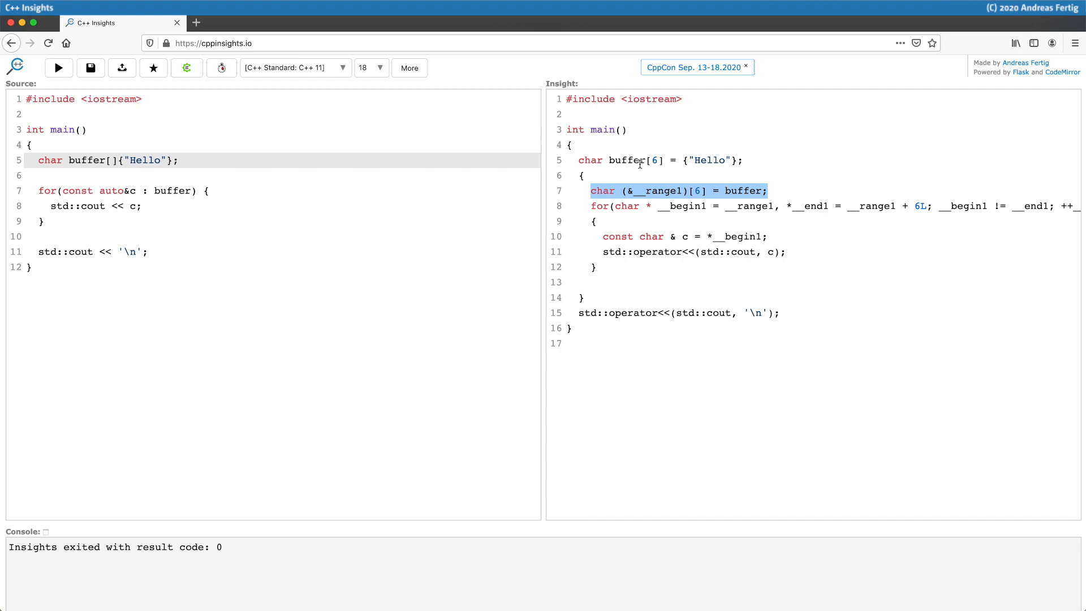
mouse_move(632, 206)
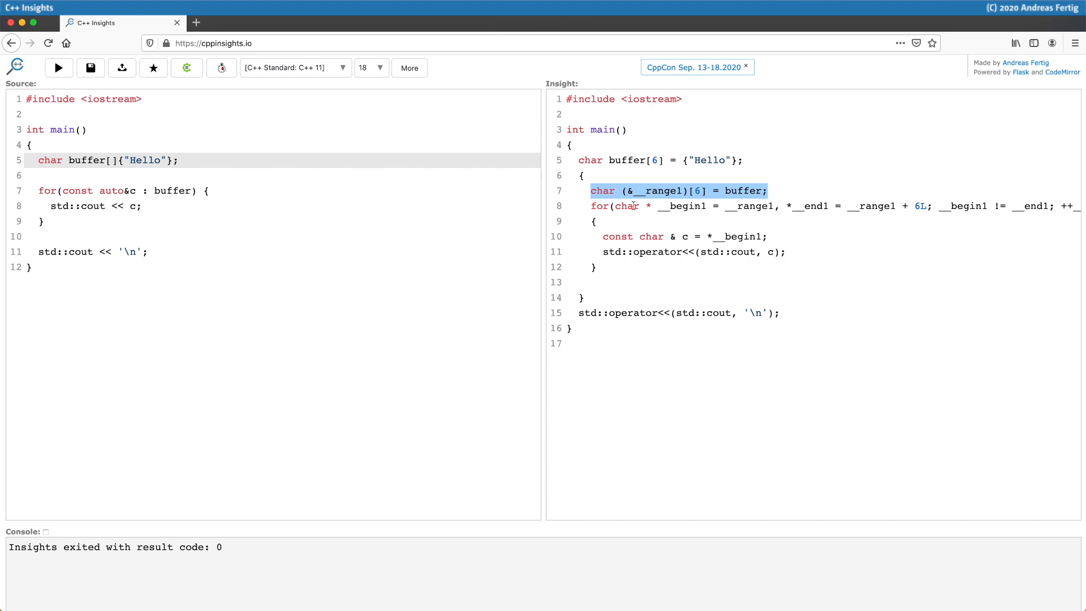
mouse_move(591, 206)
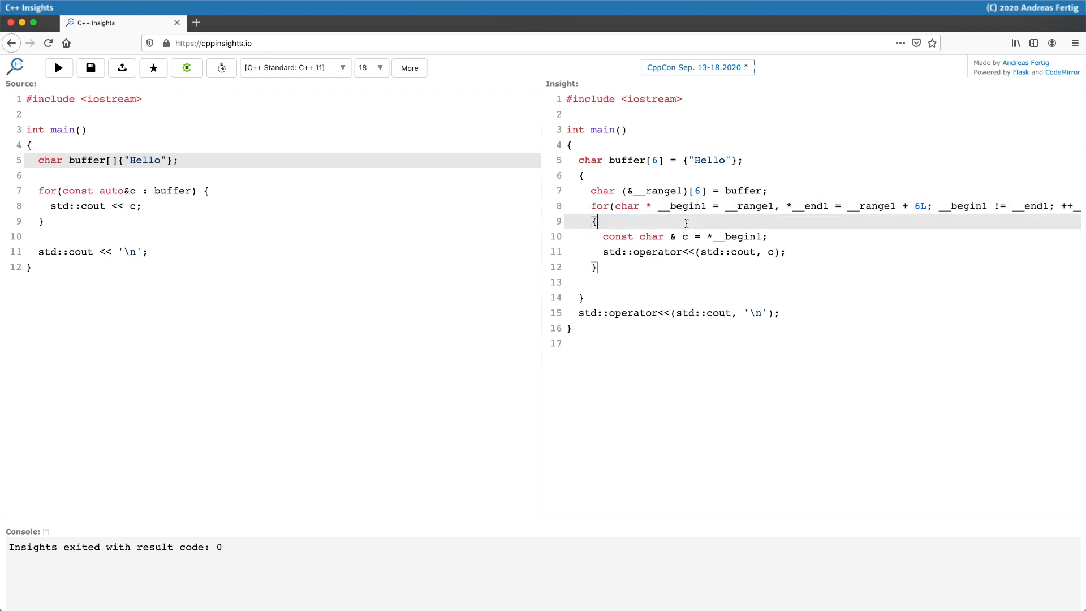
double_click(683, 206)
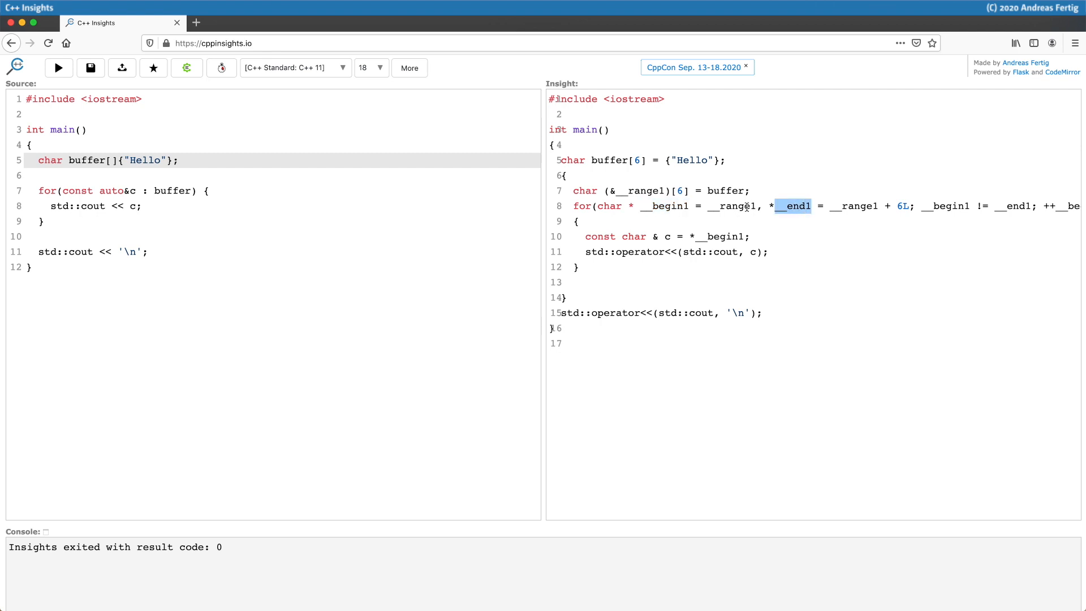
mouse_move(743, 207)
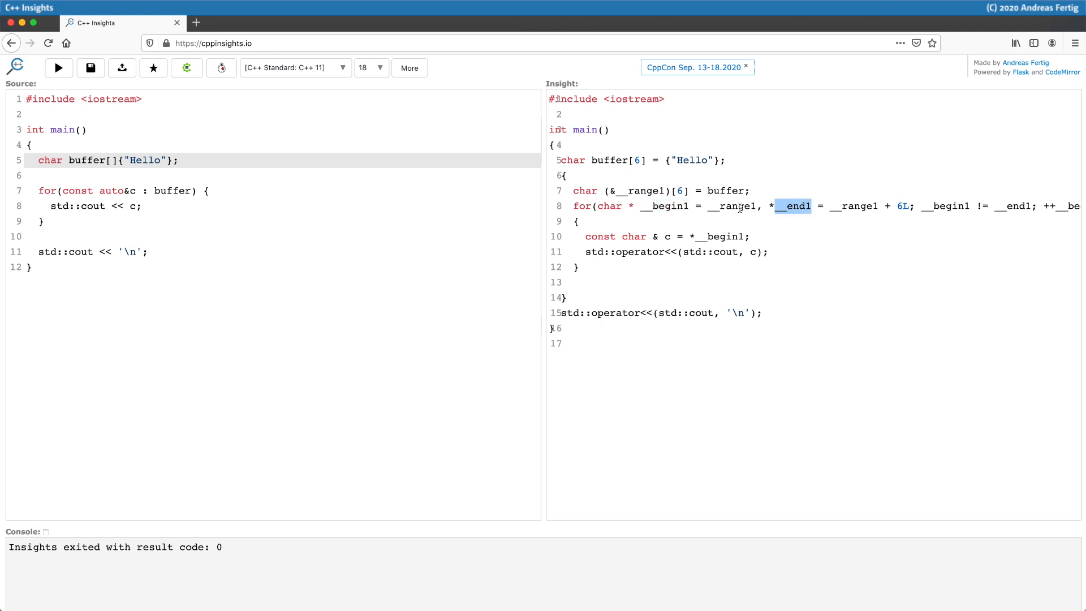
scroll(right, 3)
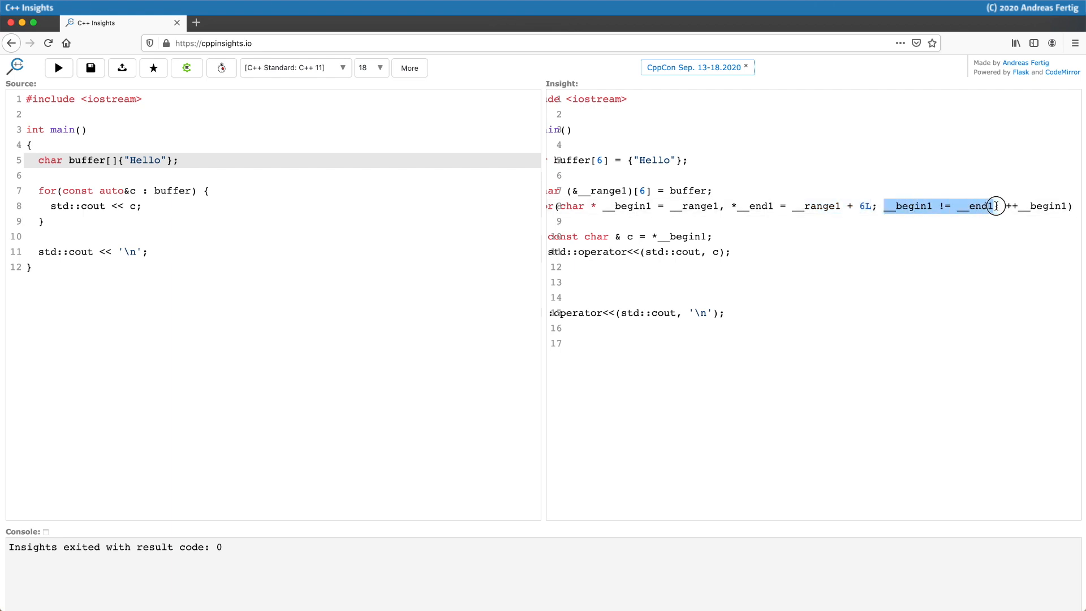
mouse_move(944, 253)
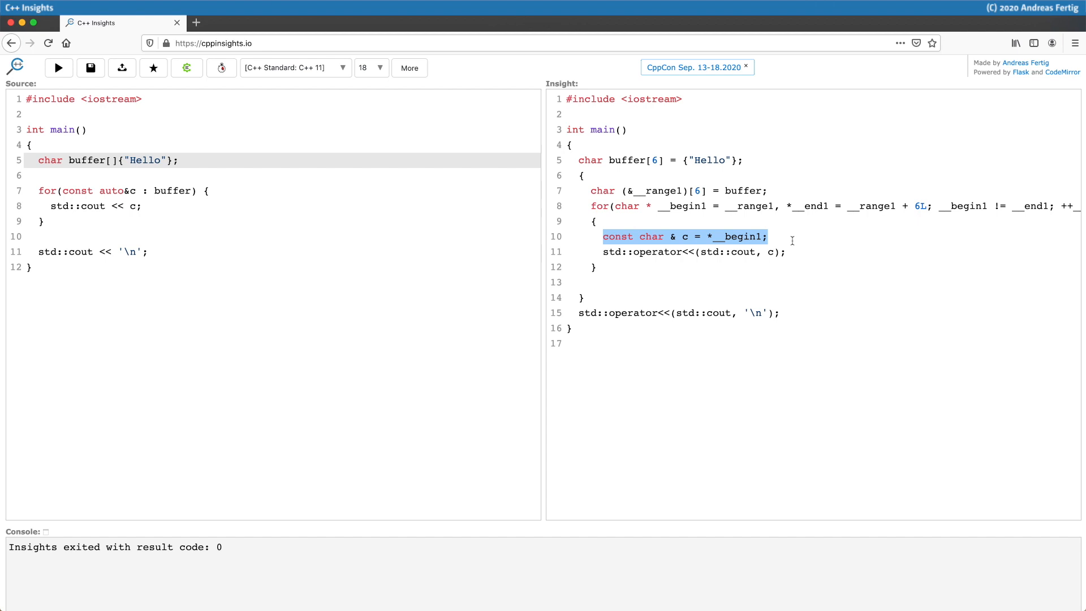
Step: Switch the C++ standard to C++14 and regenerate the expanded loop
click(294, 67)
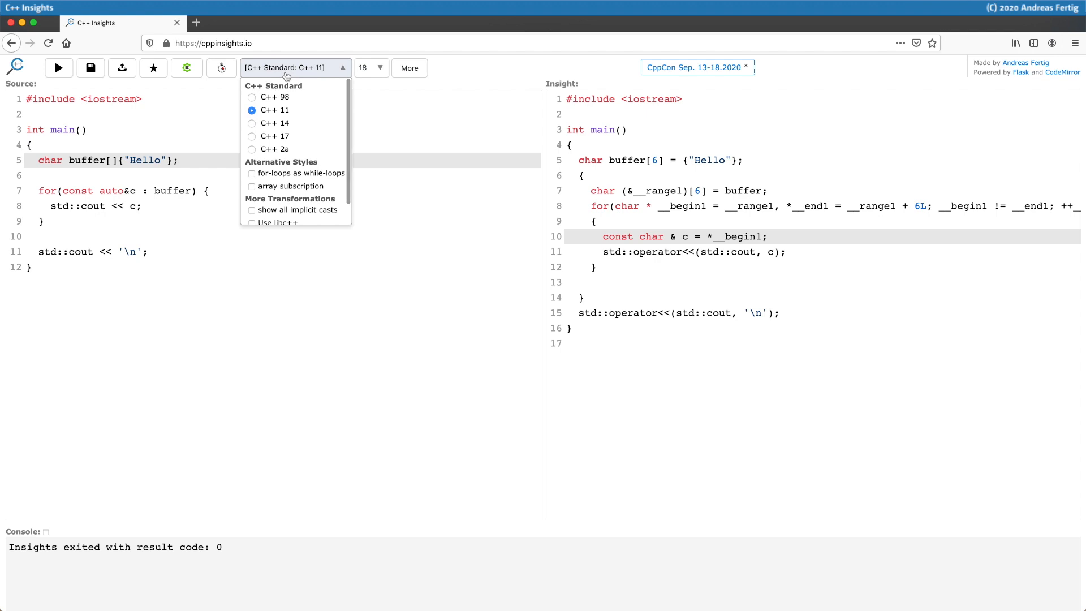
click(275, 123)
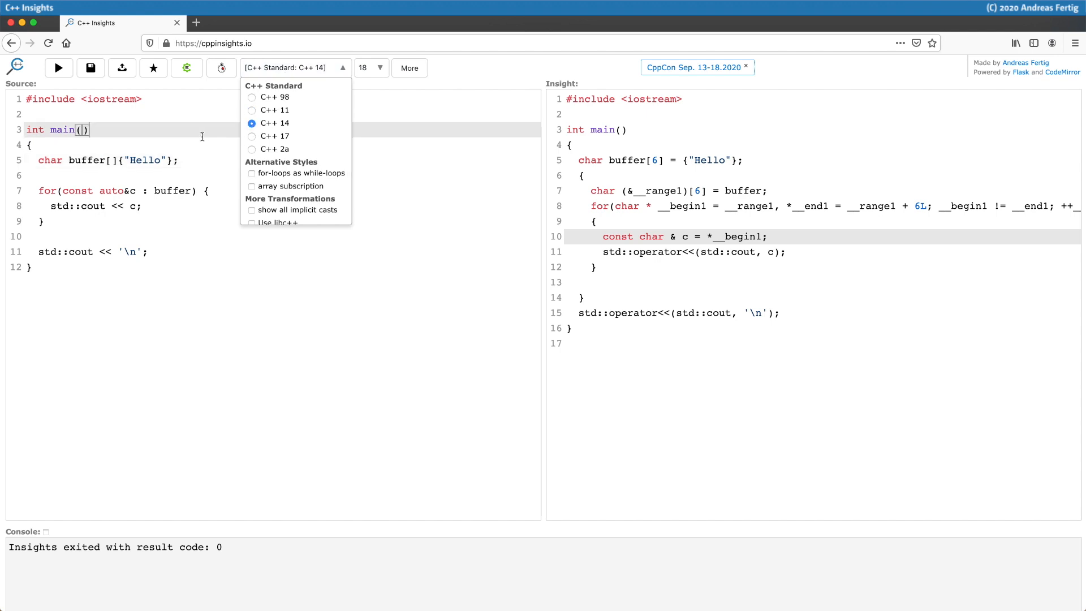
click(59, 68)
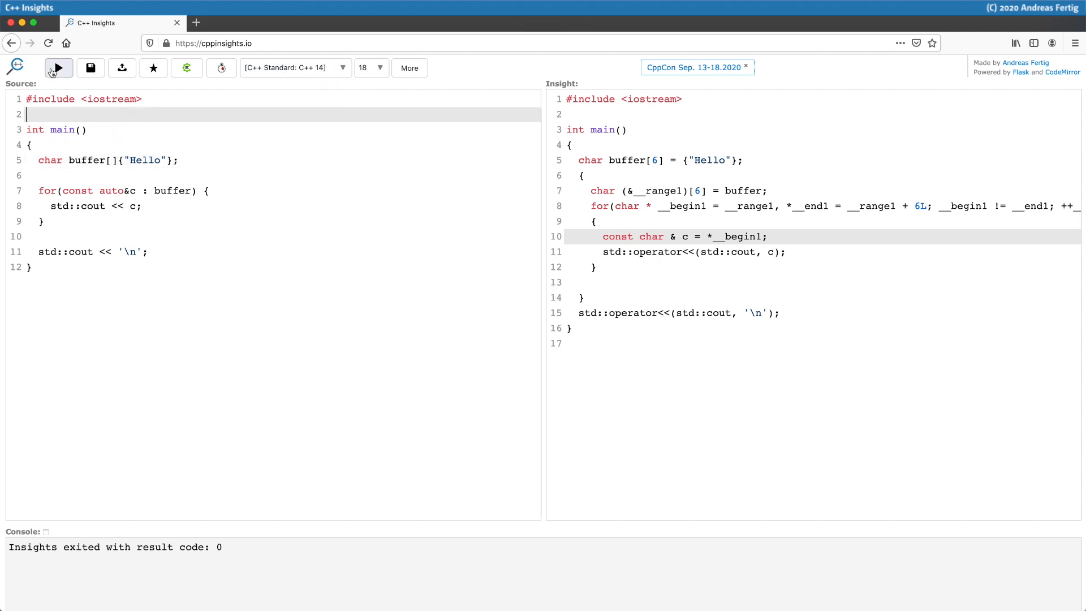
click(59, 67)
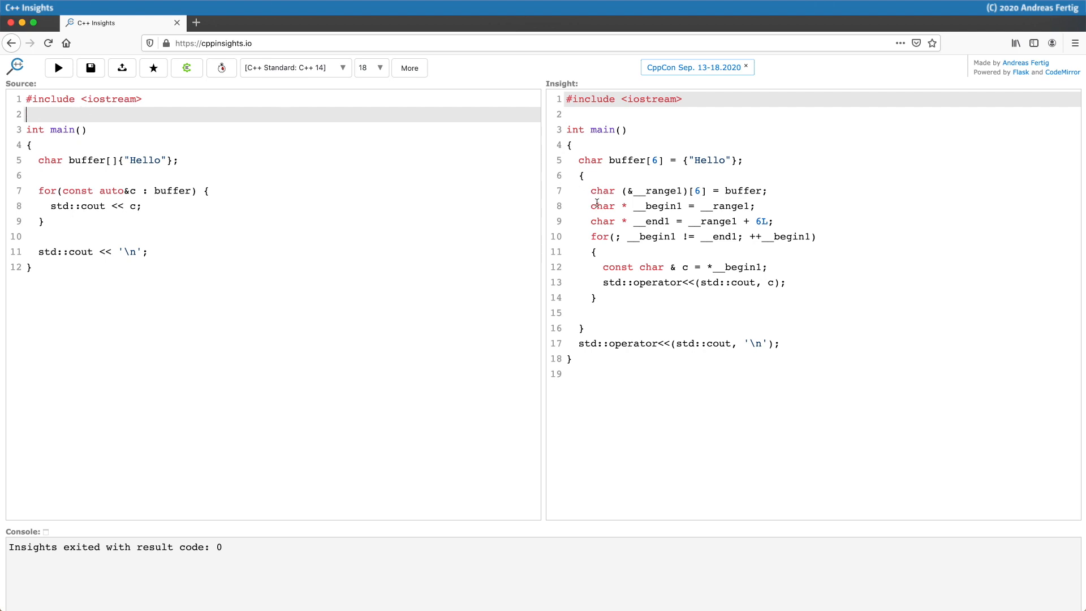
double_click(602, 191)
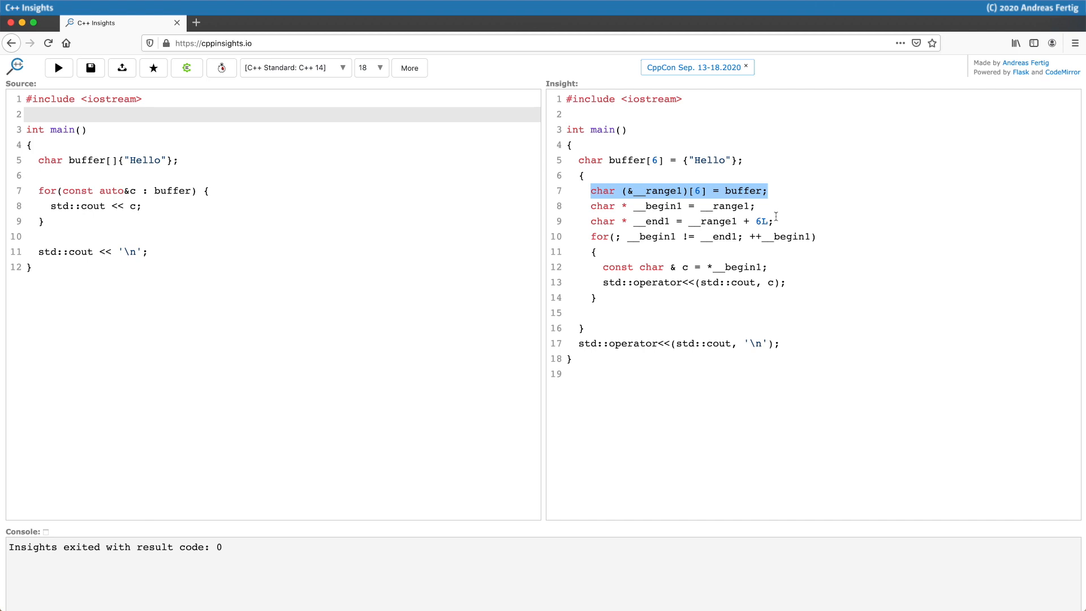
mouse_move(583, 200)
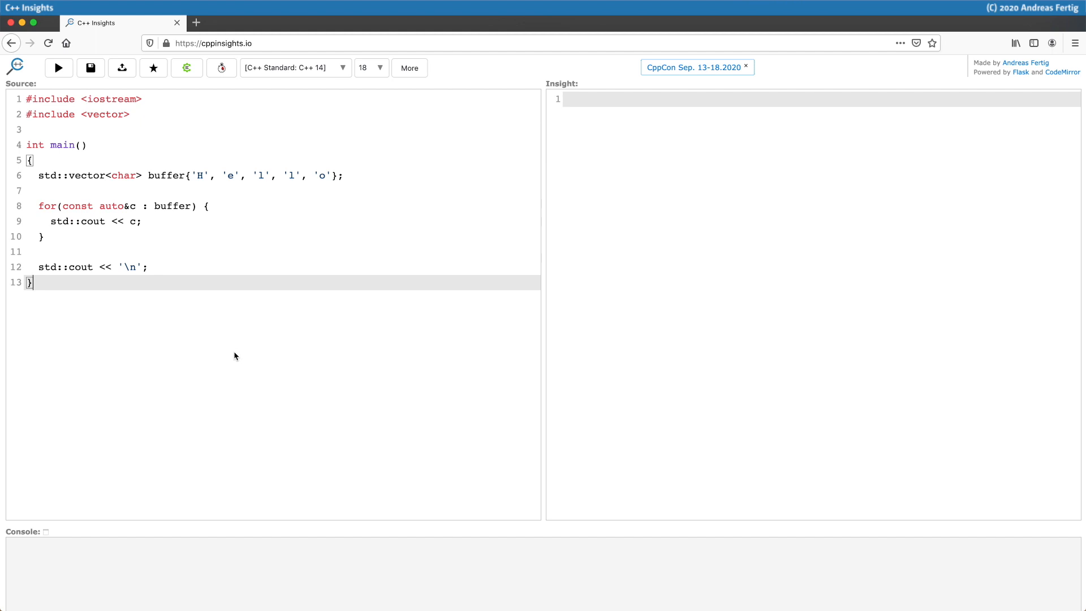
click(58, 68)
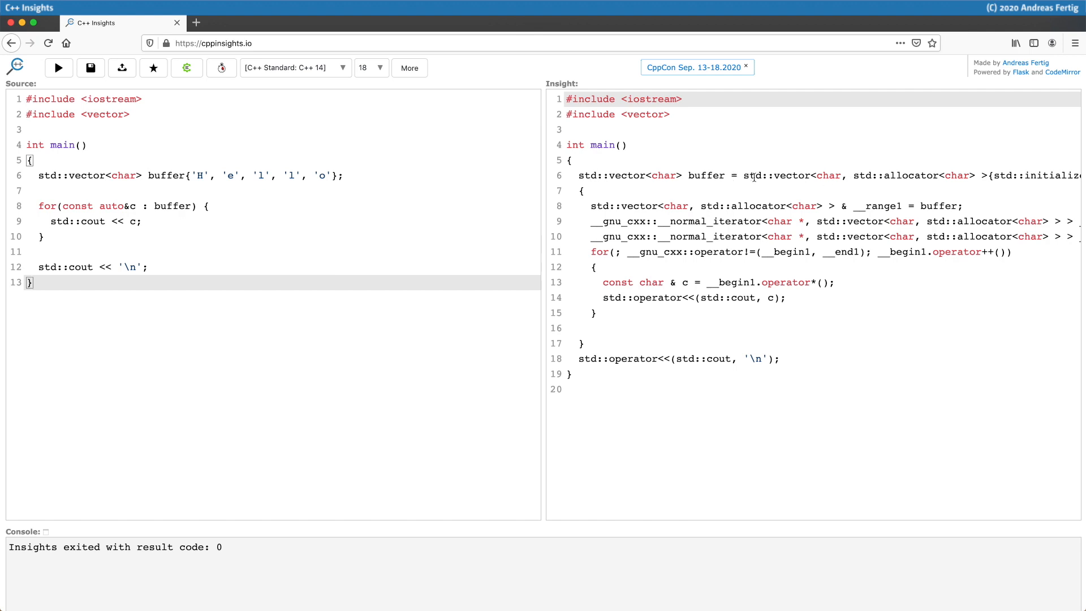
double_click(900, 176)
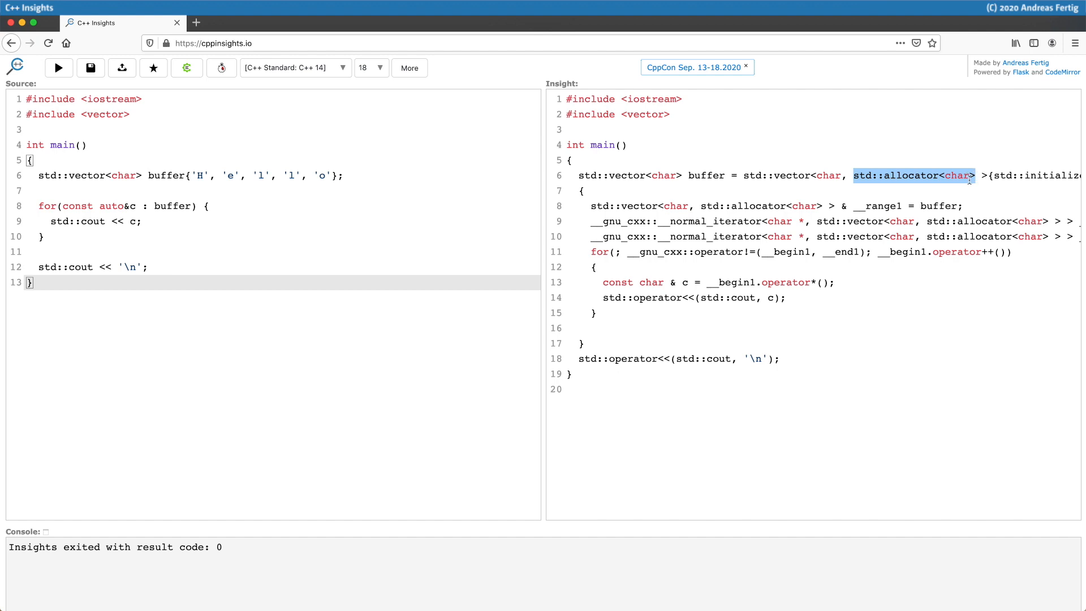
scroll(right, 3)
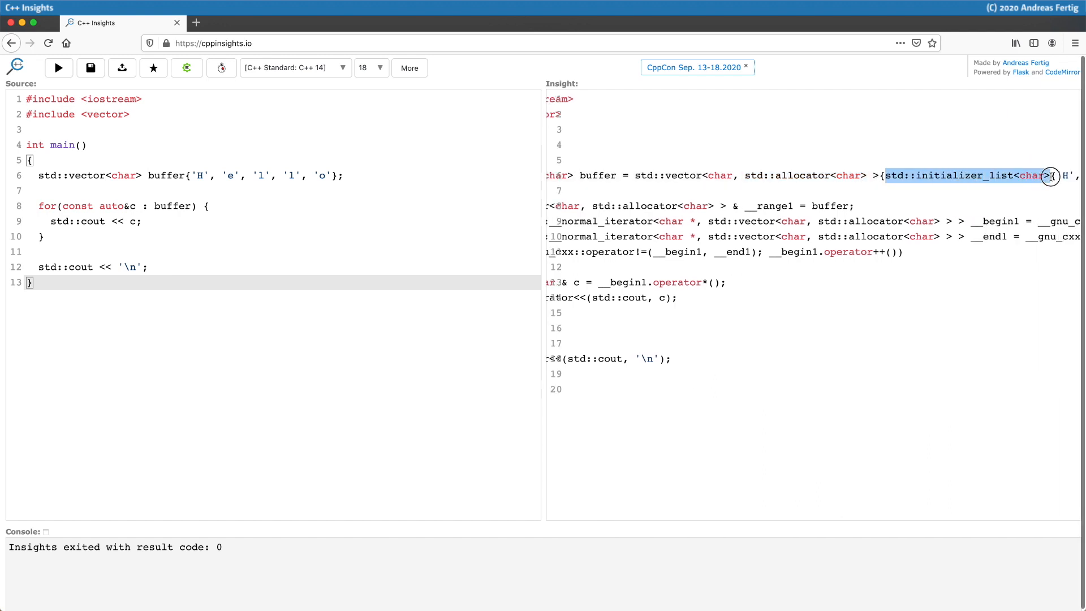
scroll(right, 3)
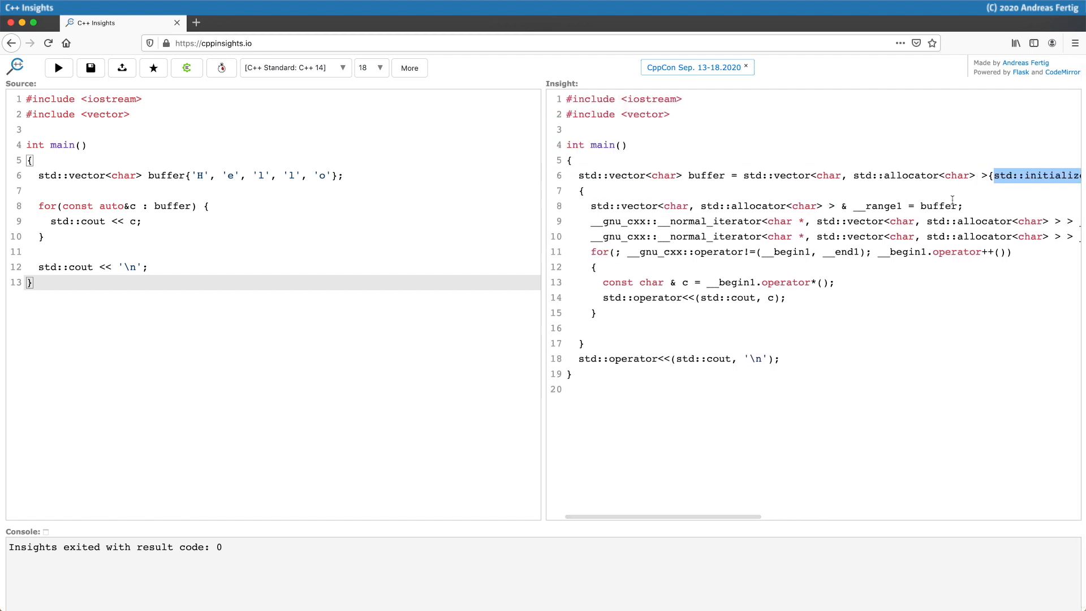
mouse_move(594, 205)
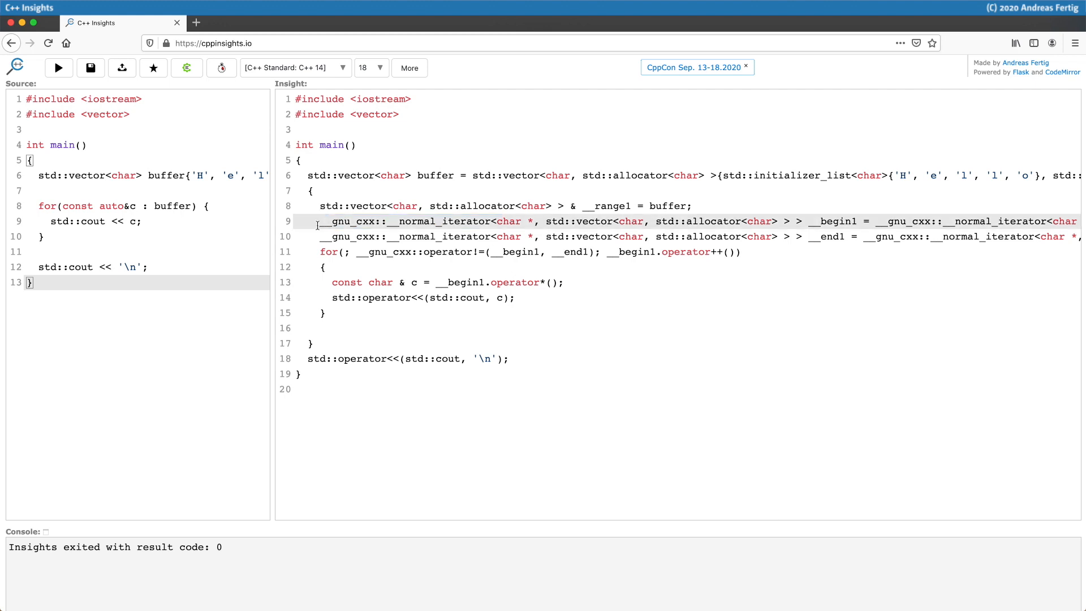
mouse_move(324, 223)
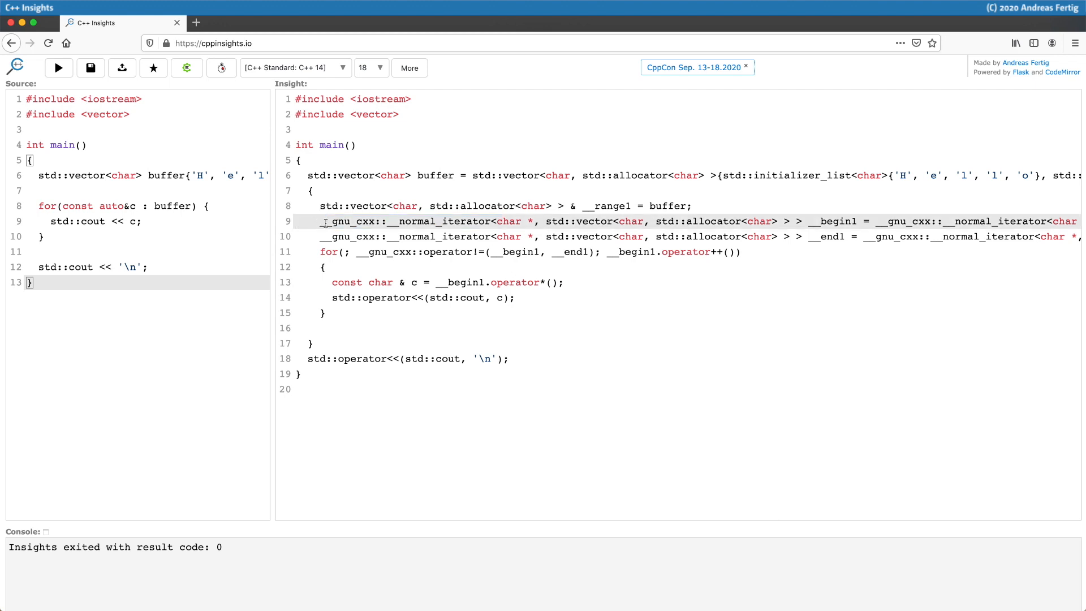
Step: Scroll across the long __normal_iterator declarations and highlight the __gnu_cxx::operator!= condition
scroll(right, 3)
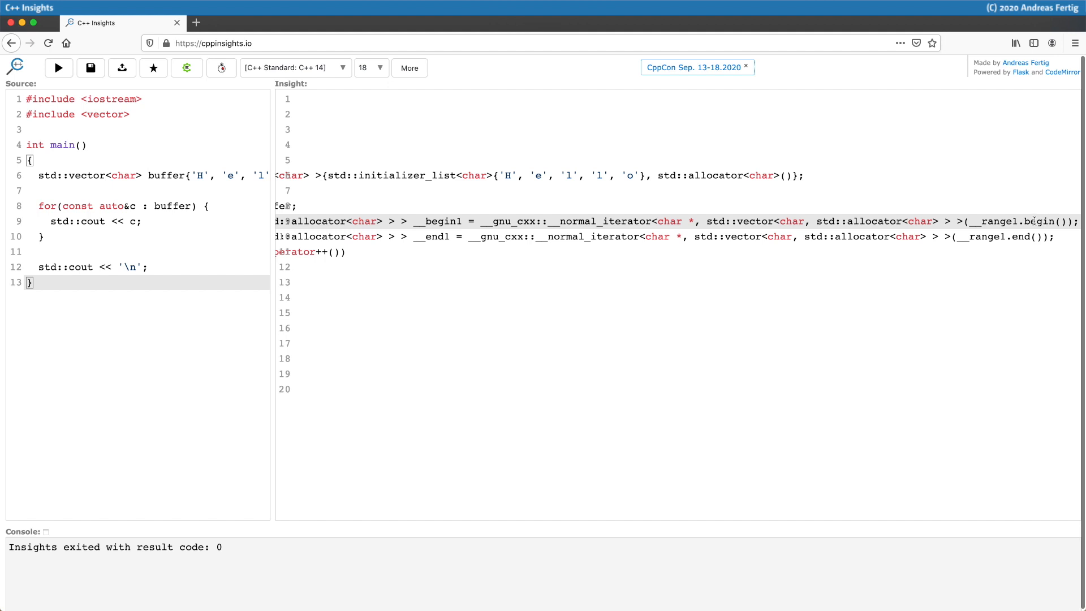
mouse_move(1019, 232)
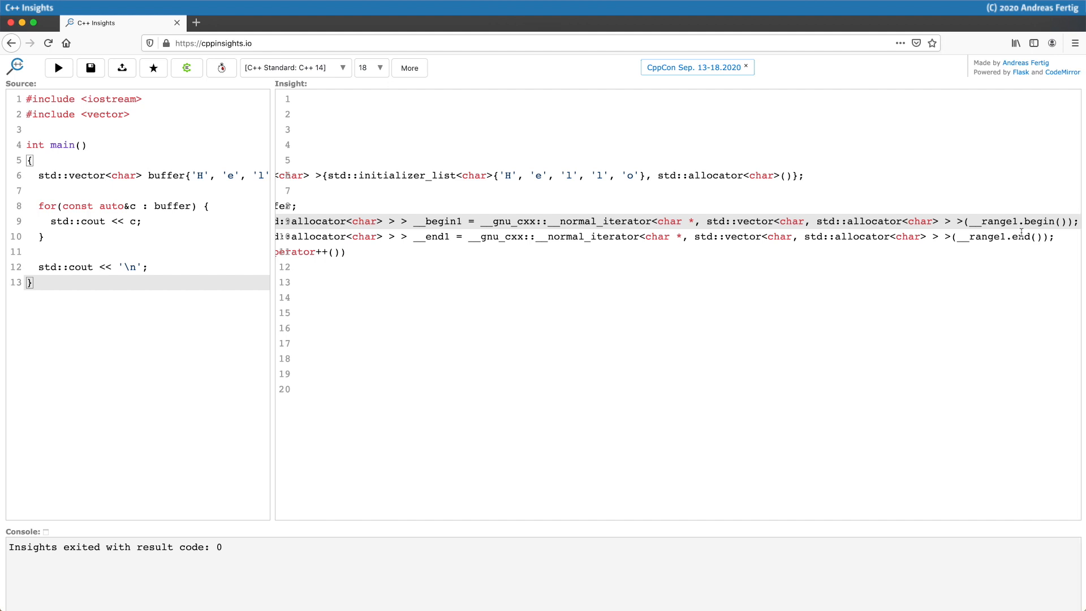
scroll(left, 3)
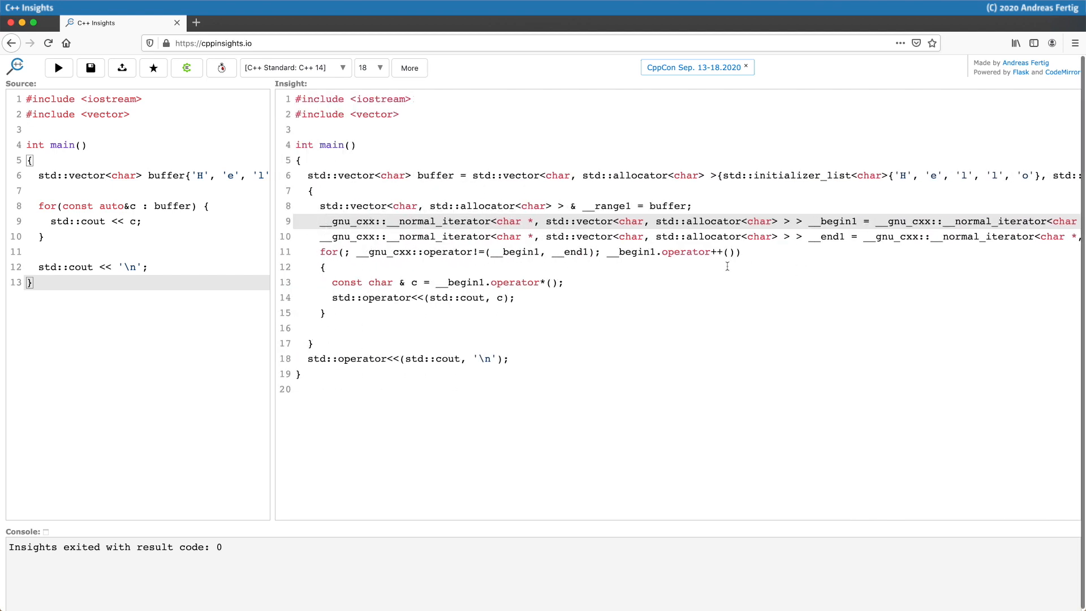
double_click(685, 251)
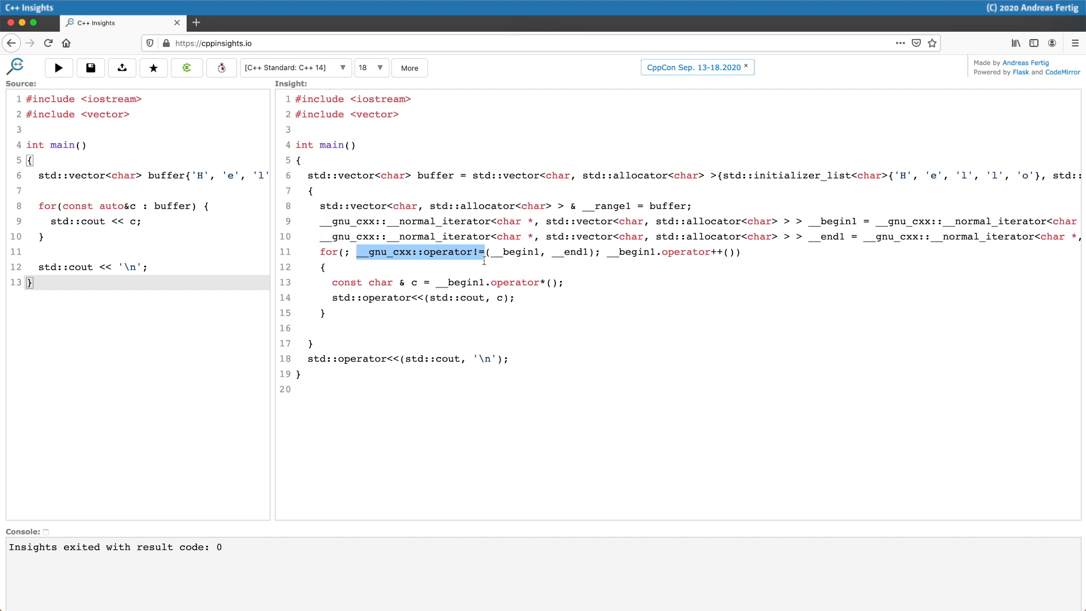
mouse_move(294, 68)
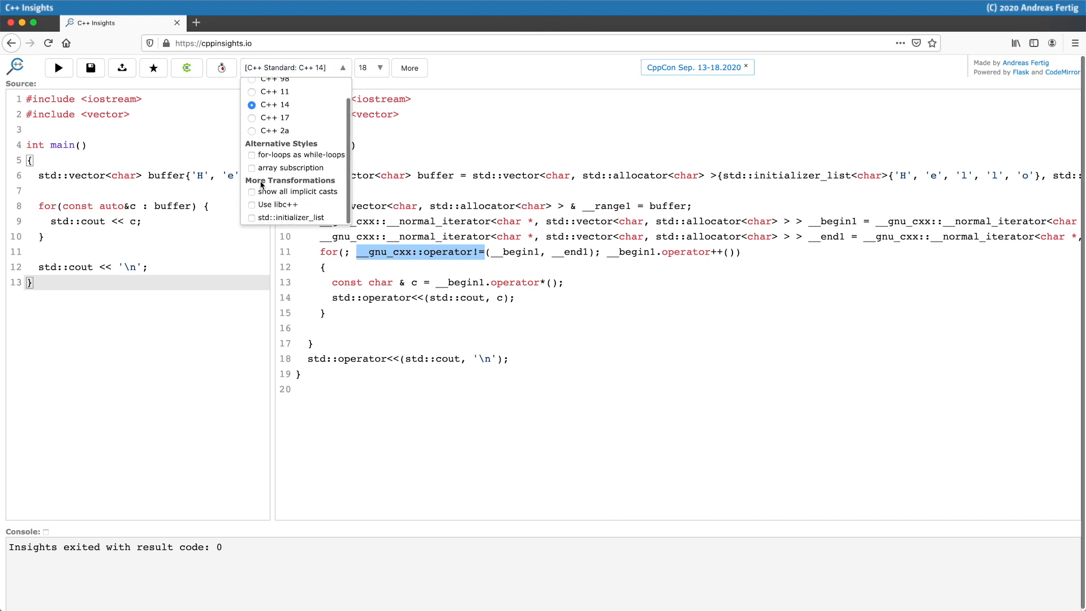
mouse_move(258, 205)
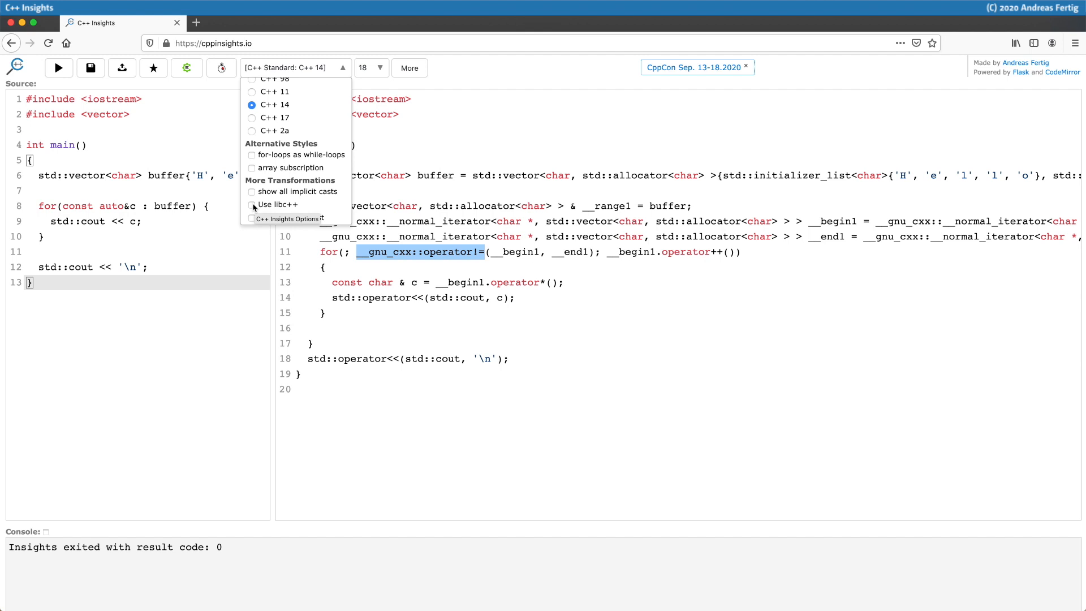
Step: Enable the 'Use libc++' option and rerun the transformation
click(252, 205)
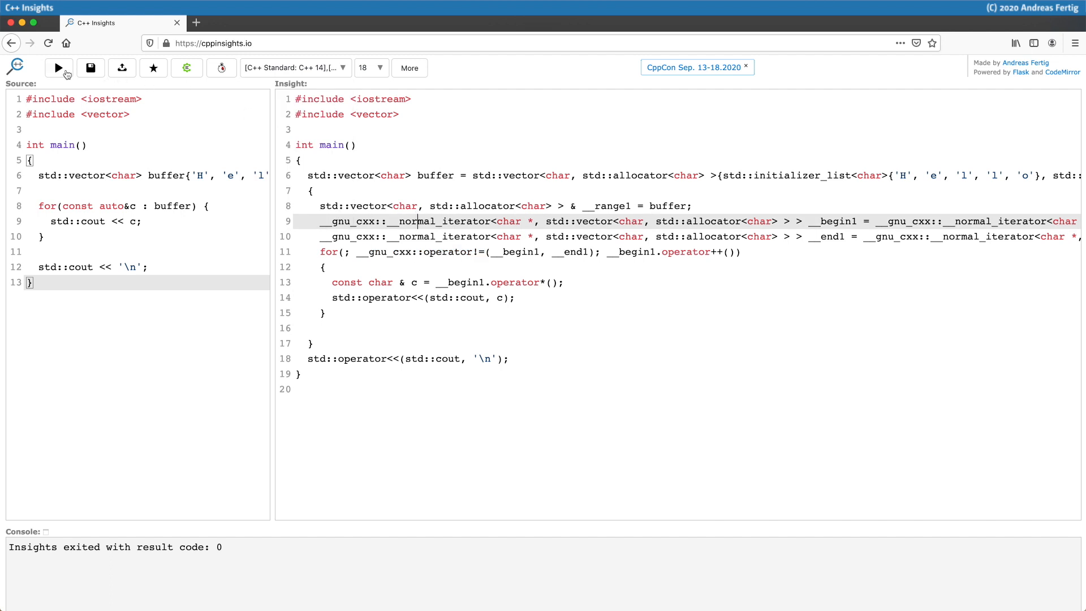
click(58, 67)
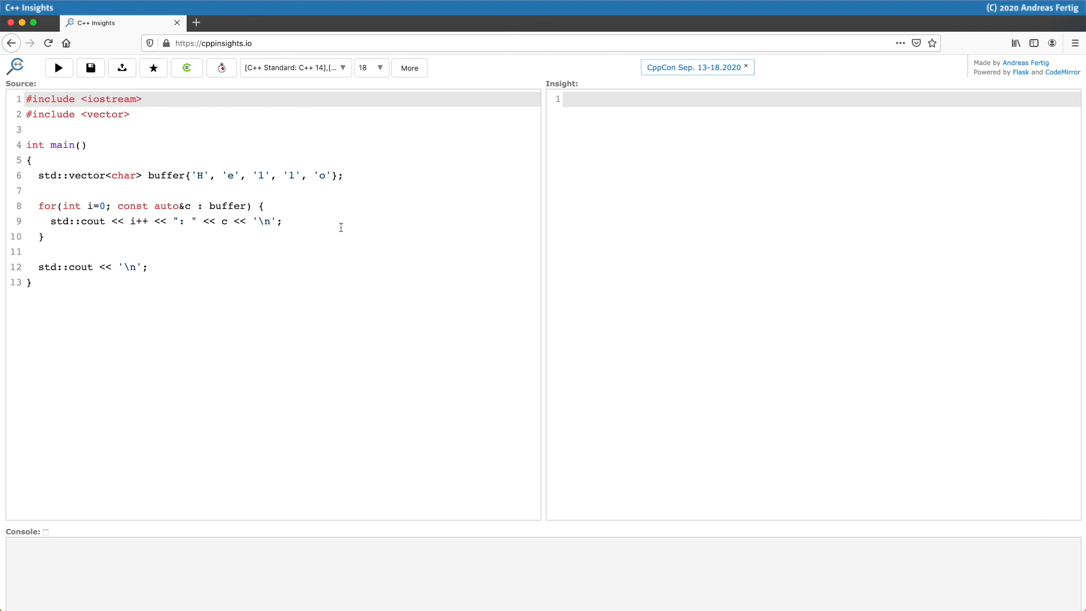
Step: Target C++ 2a, rerun, and highlight the hoisted 'int i = 0;' declaration
click(294, 68)
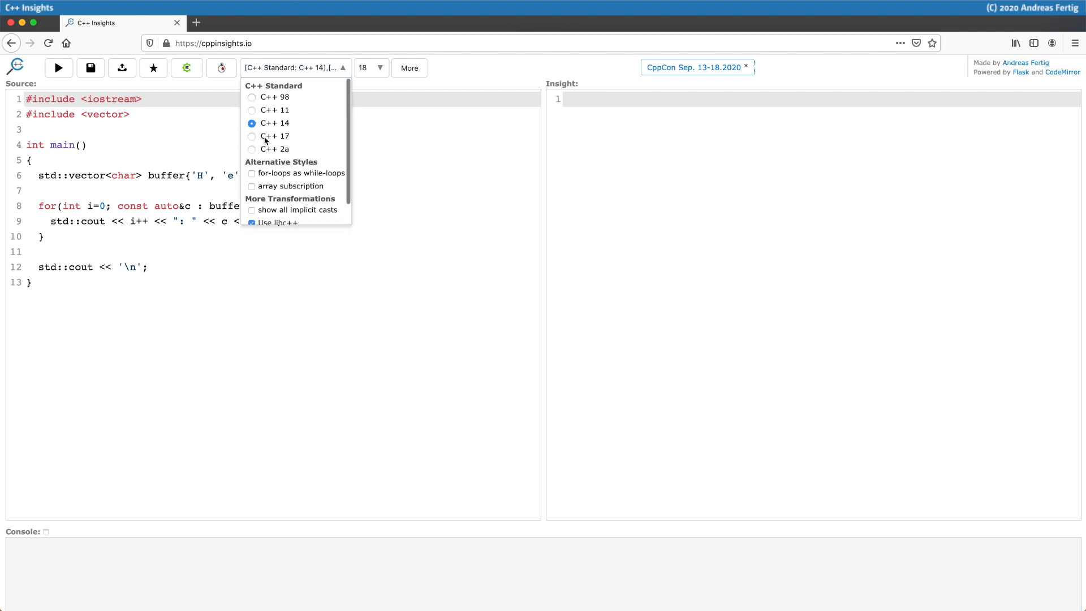
click(275, 149)
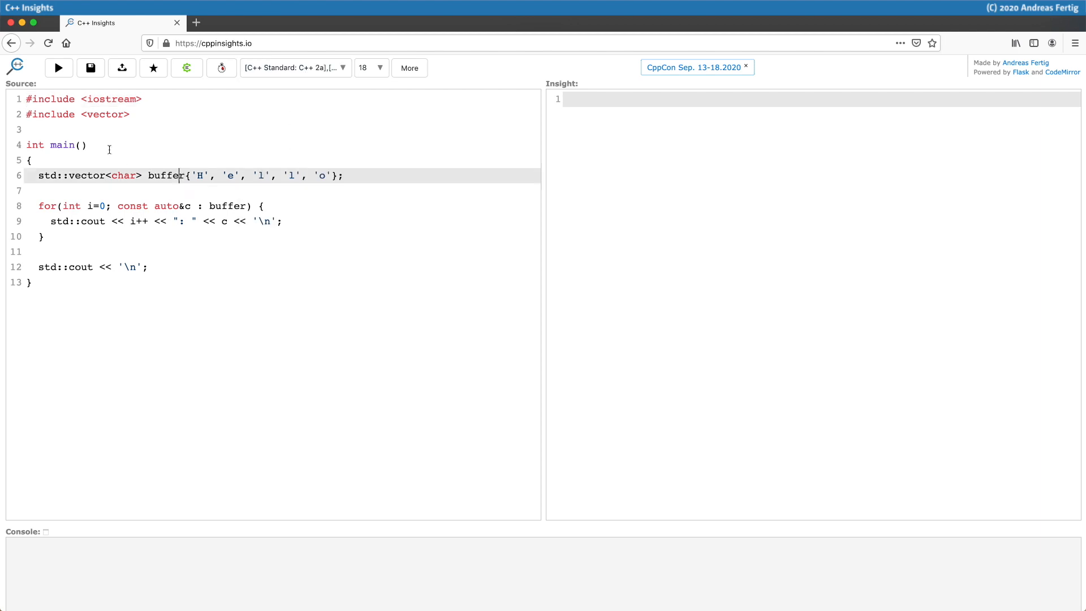
mouse_move(58, 68)
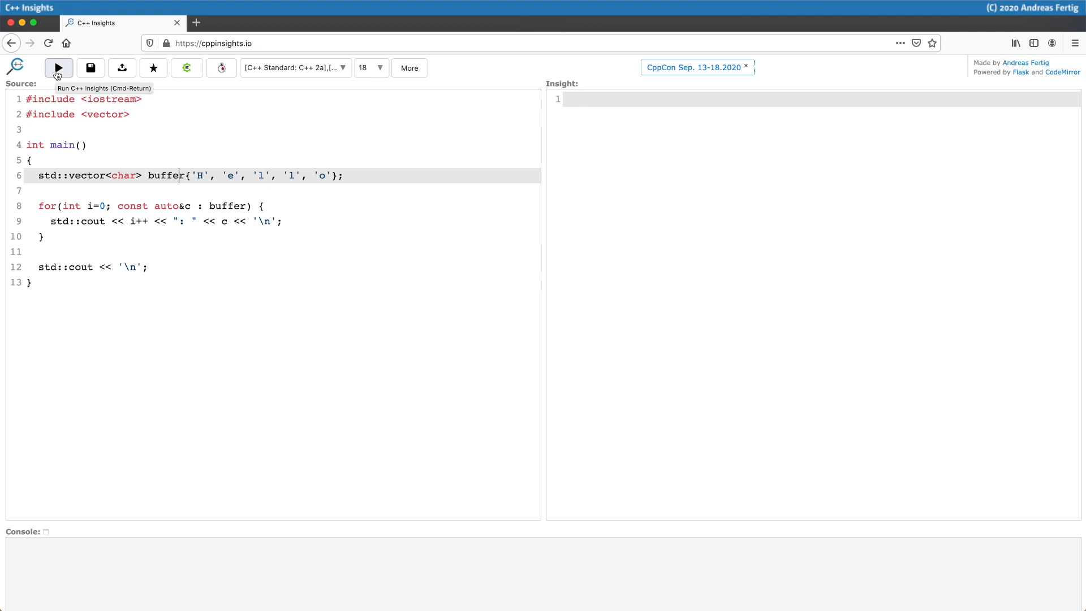
click(58, 68)
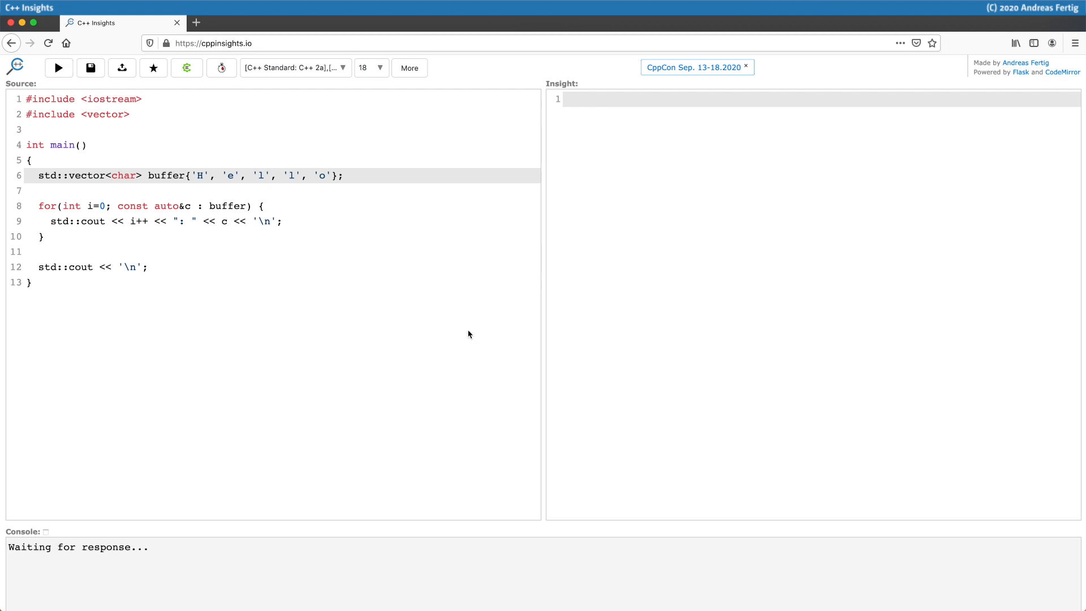
click(58, 68)
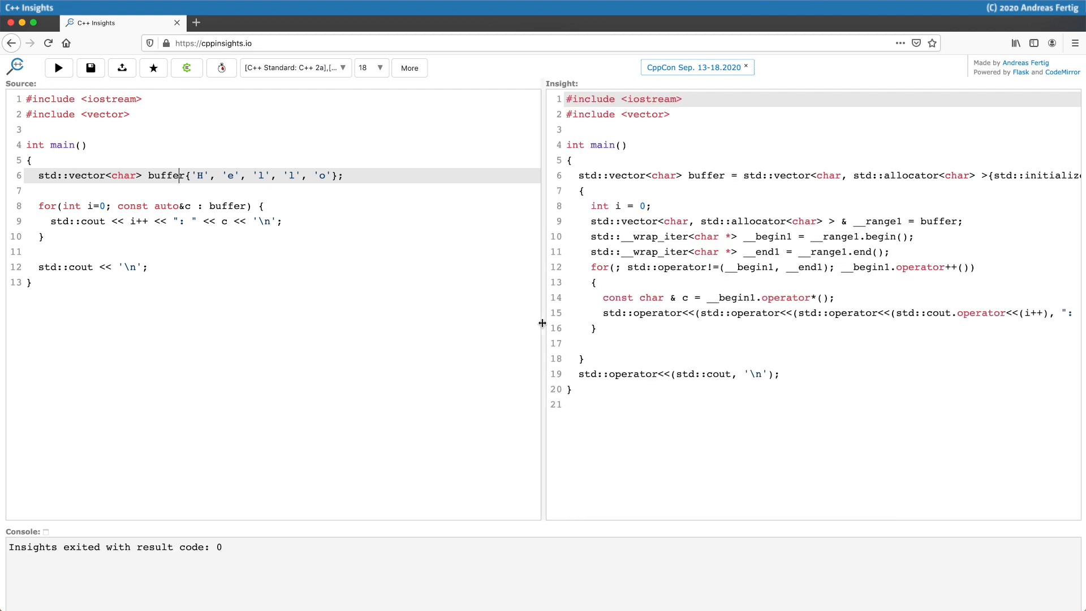
mouse_move(595, 323)
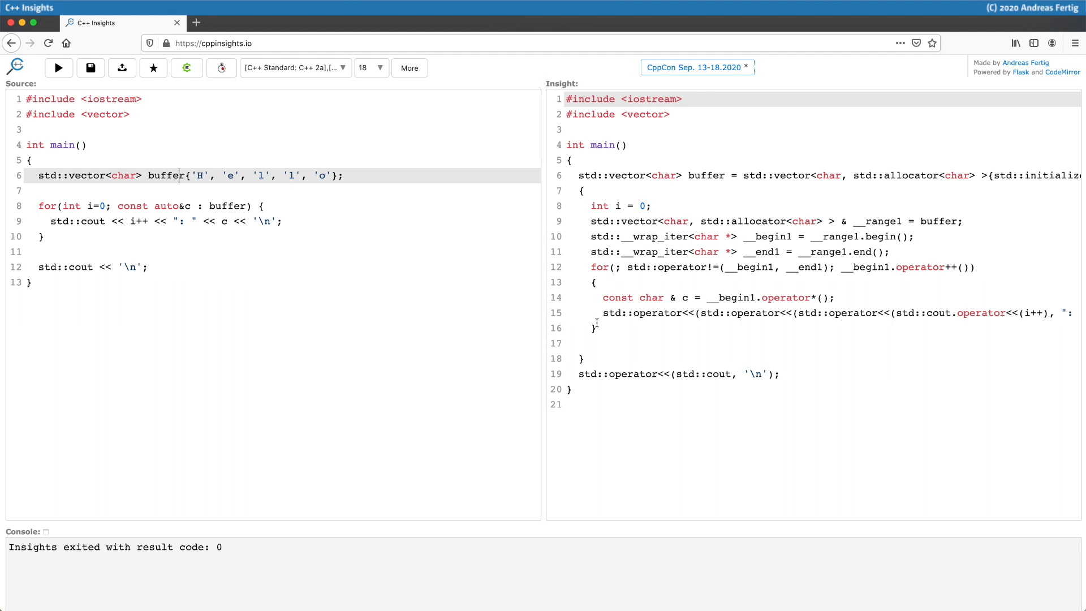
click(627, 206)
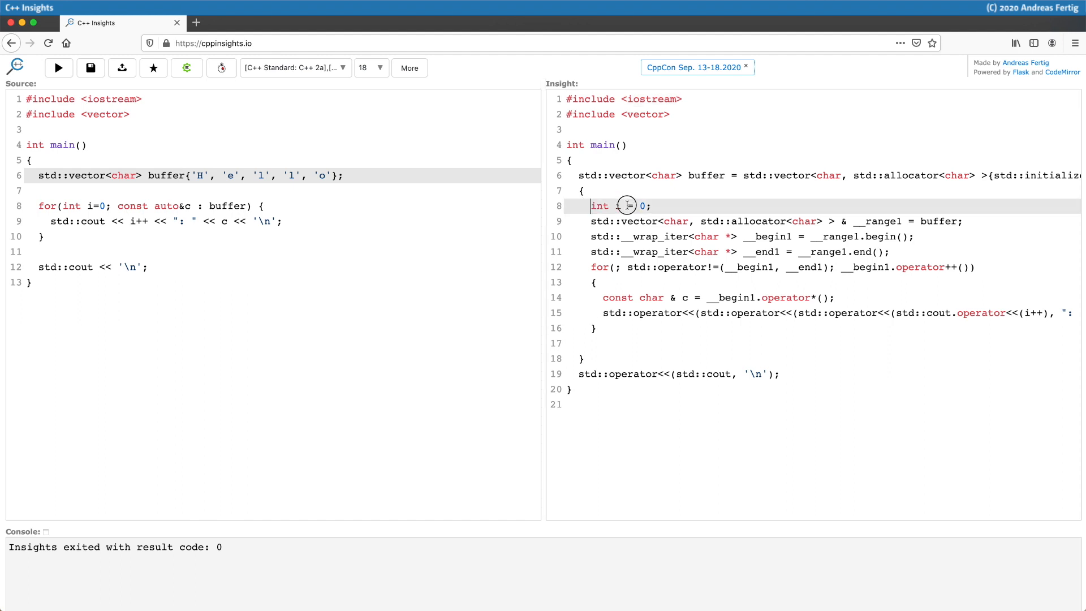
double_click(620, 206)
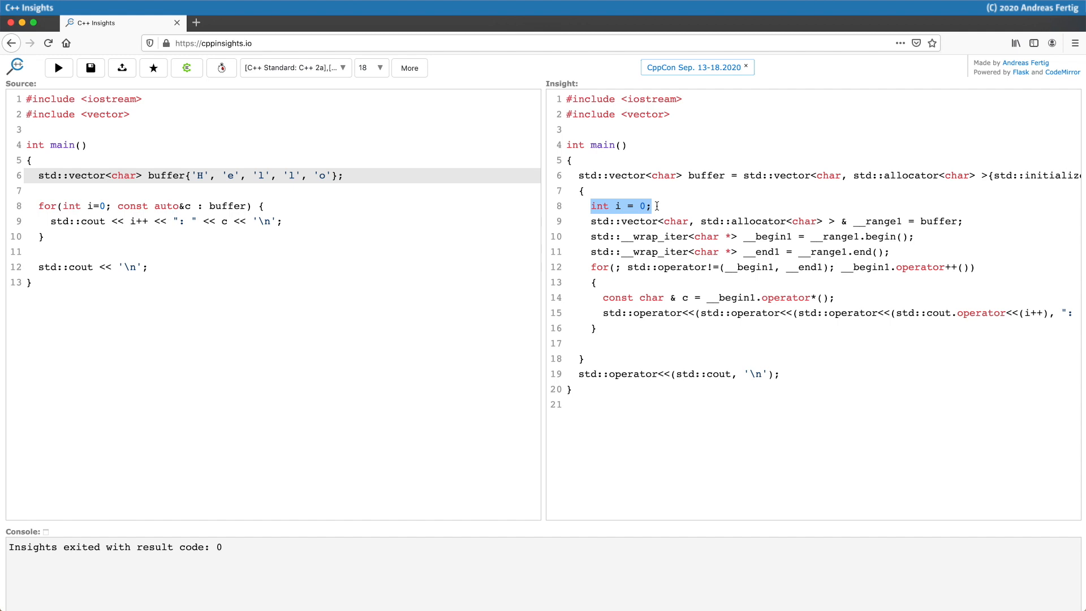